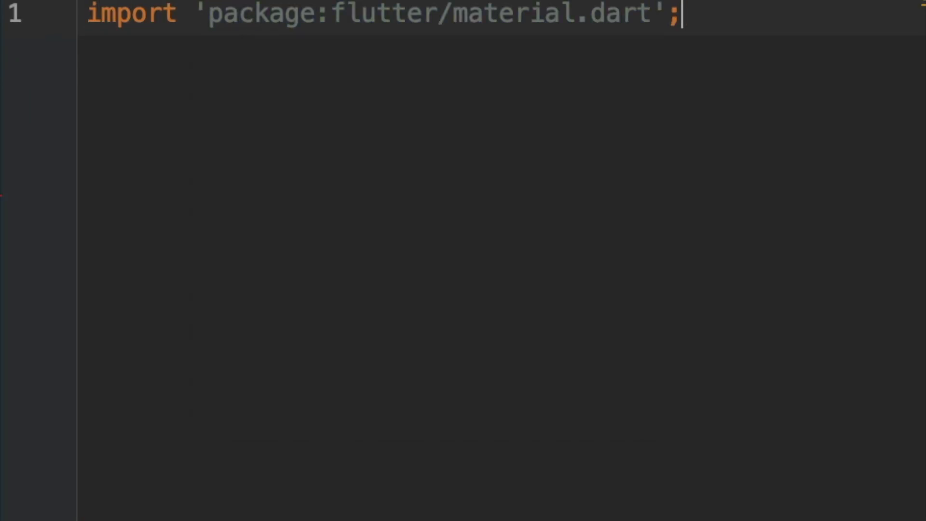
Add `void main() => runApp(MyApp());` below the material import line
key("Enter")
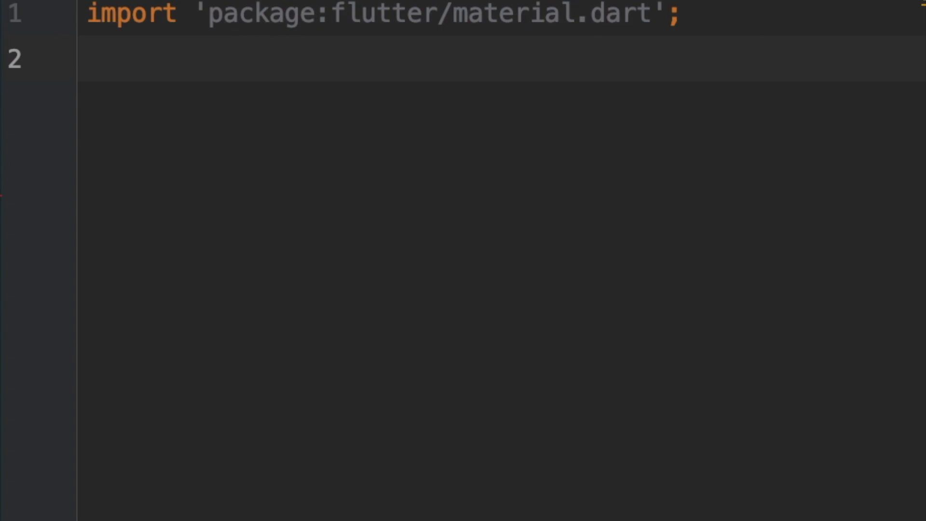
type("void main() =>")
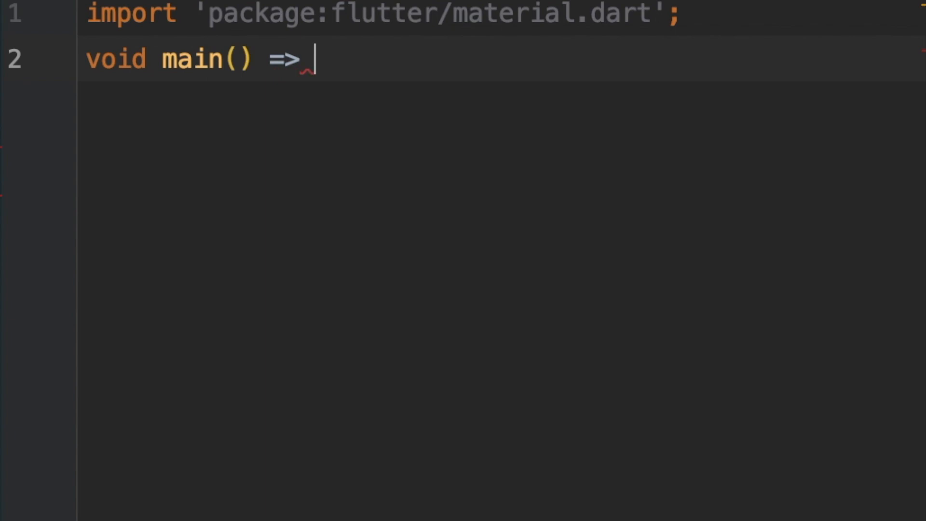
type("runApp(app)")
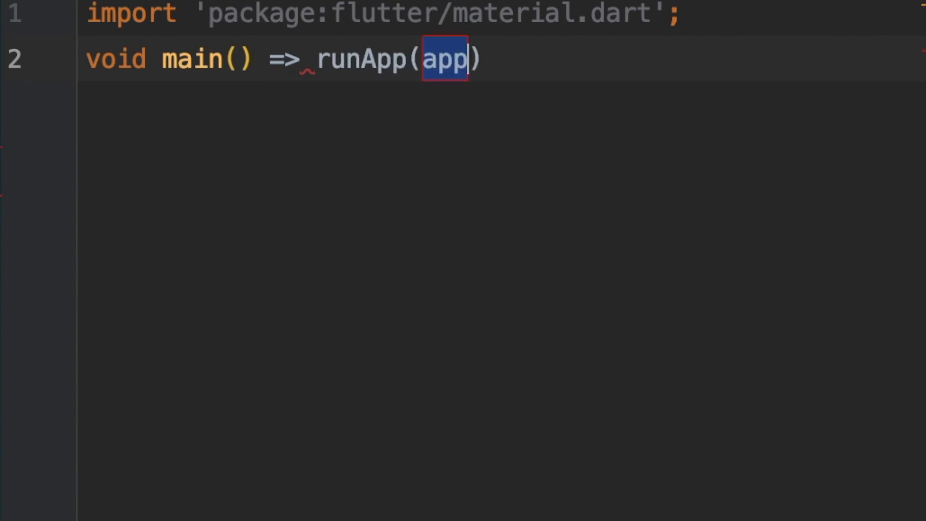
type("M")
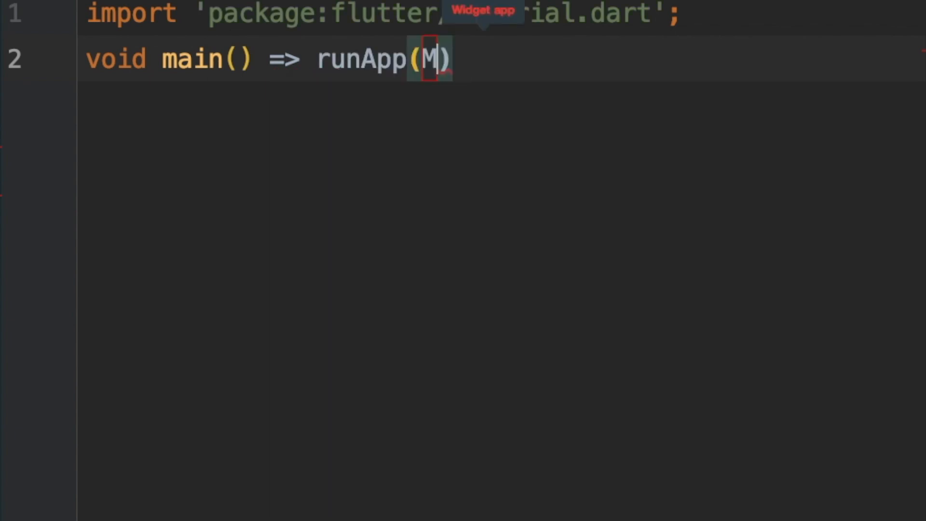
type("yApp")
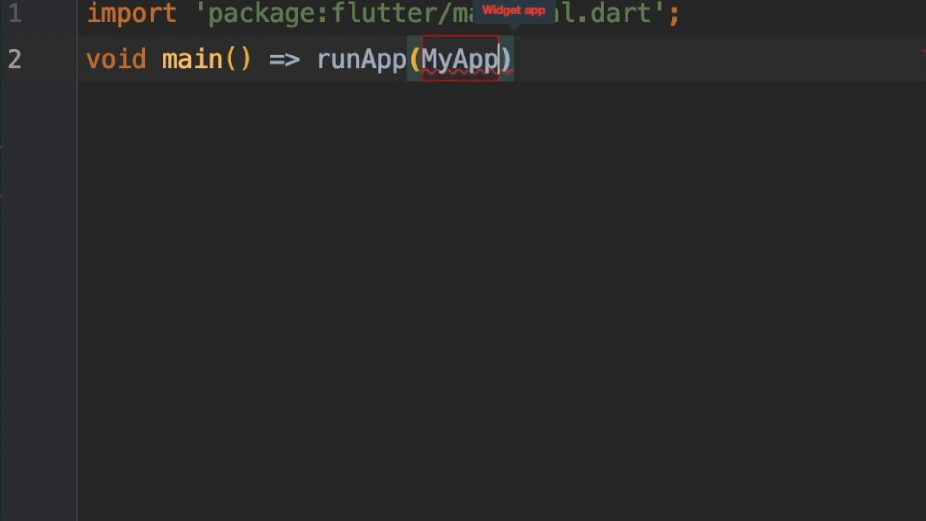
type("();")
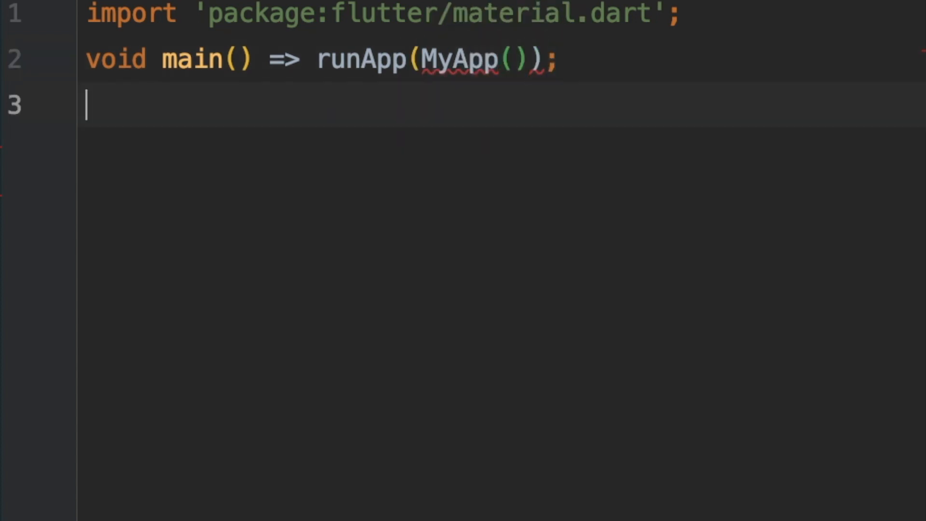
Declare class MyApp extending StatelessWidget, with a build method returning MaterialApp(home: )
type("cla")
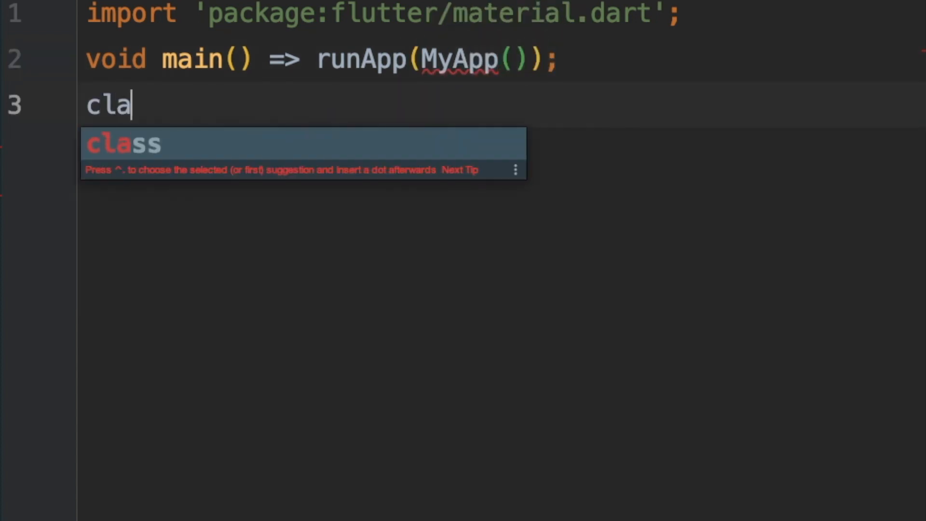
key("Tab")
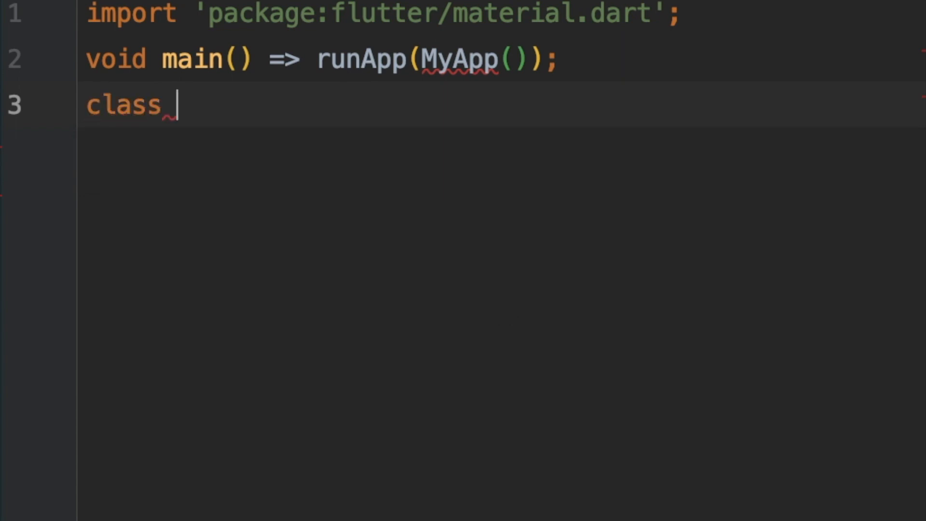
type("MyApp ex")
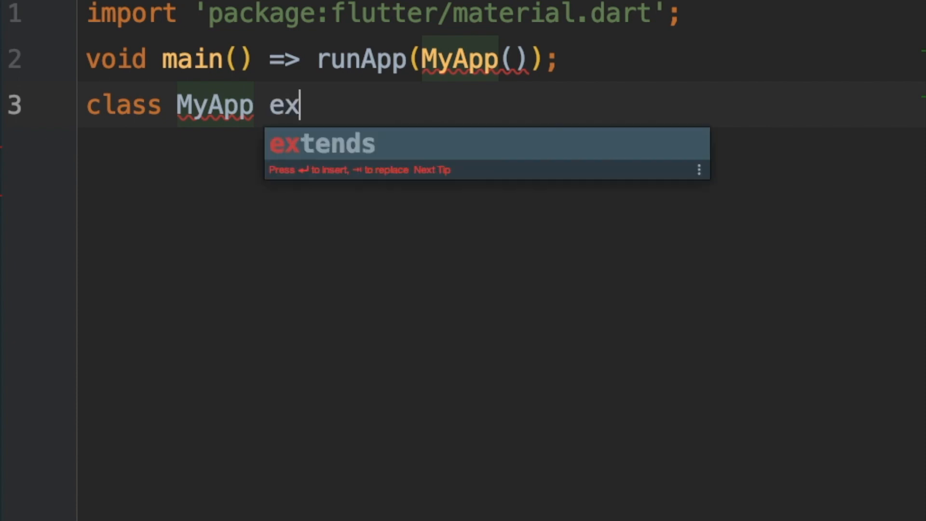
type("tends S")
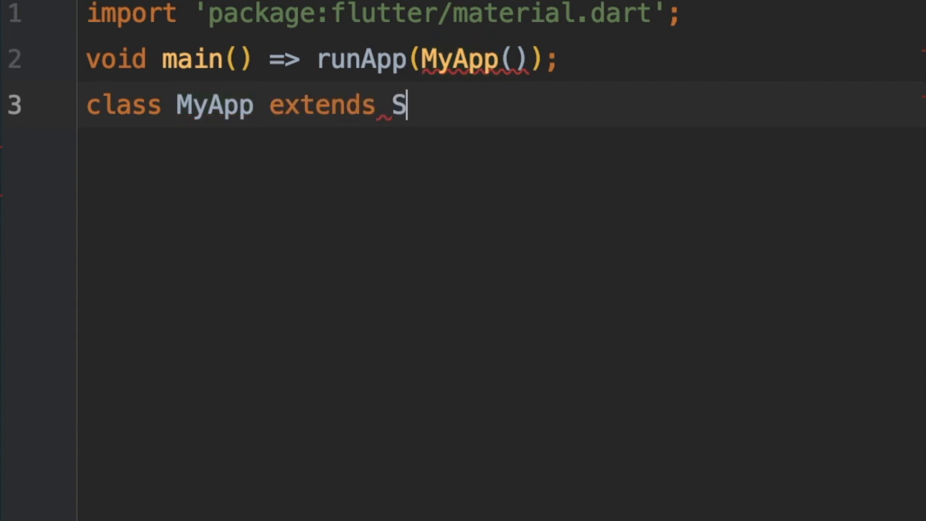
type("tatelessWidget{")
type("home:")
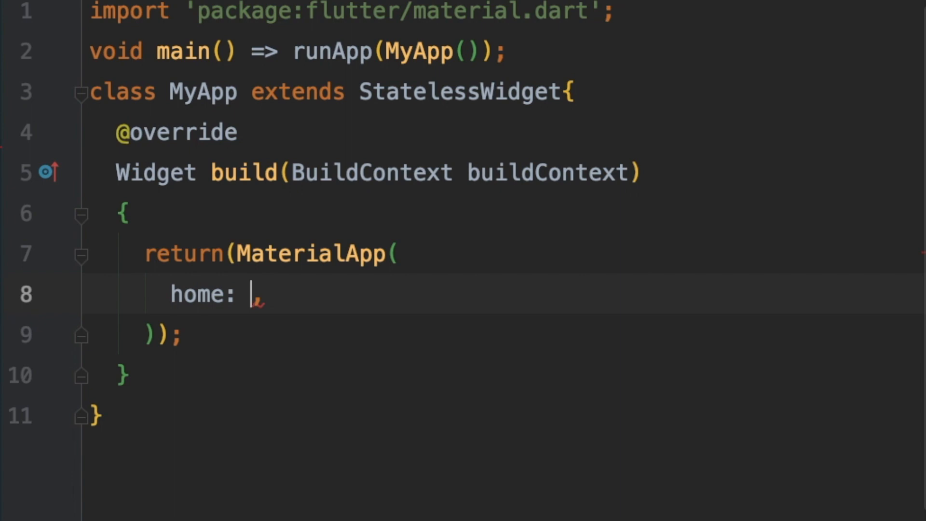
Set home to a Scaffold whose body is a Center with a child property
type("Scaffold")
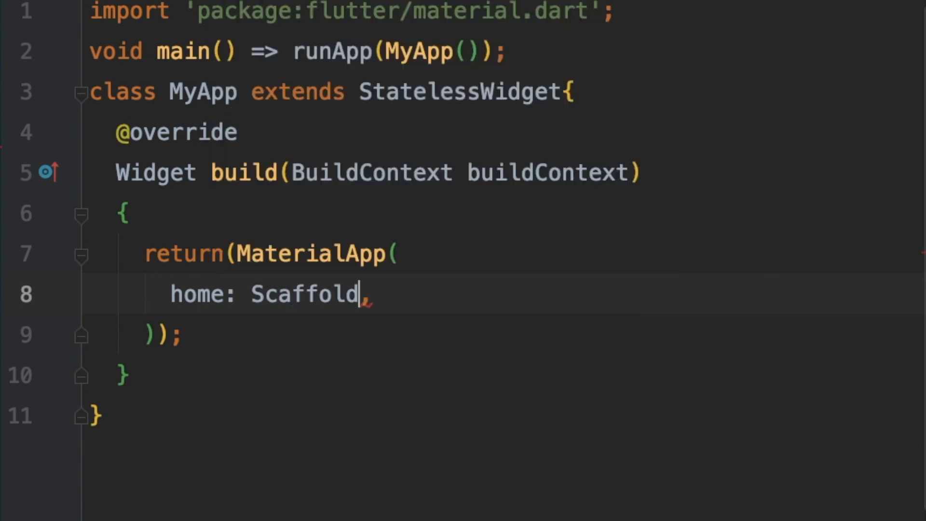
type("(")
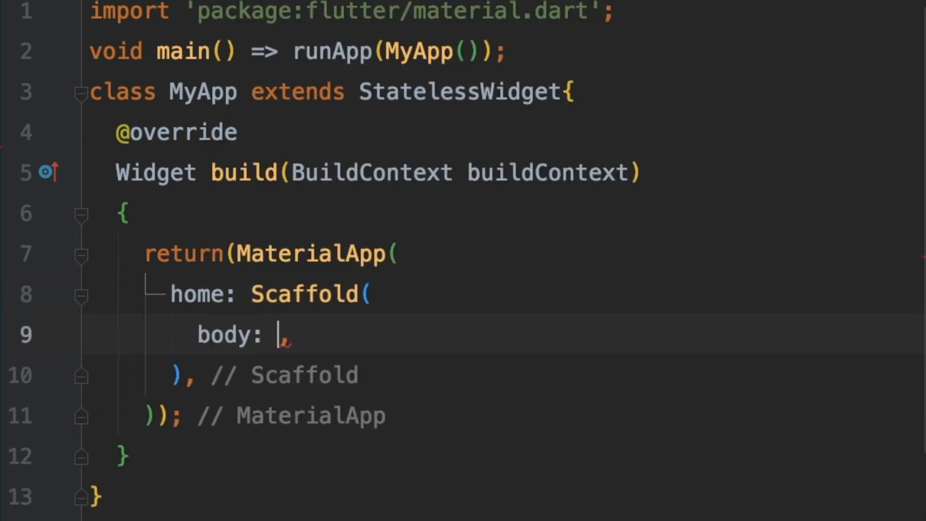
type("Center(")
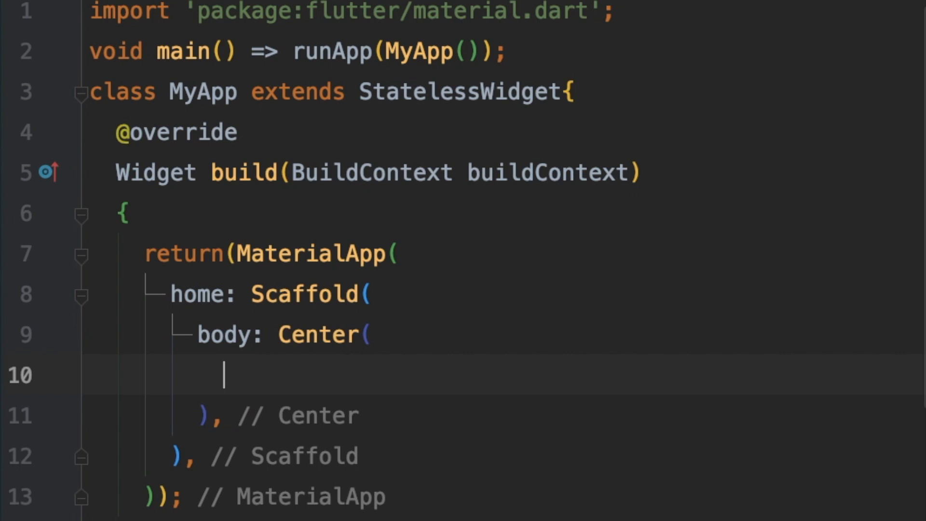
type("chi")
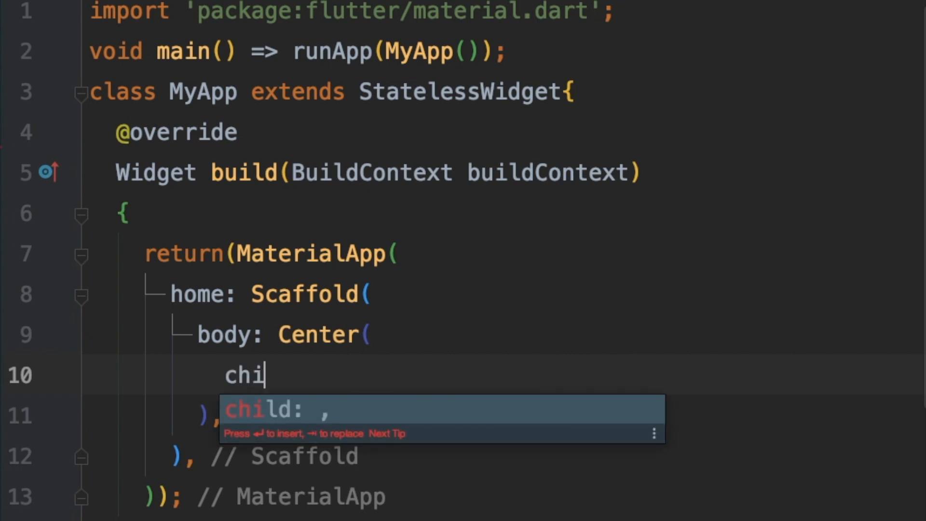
key("Enter")
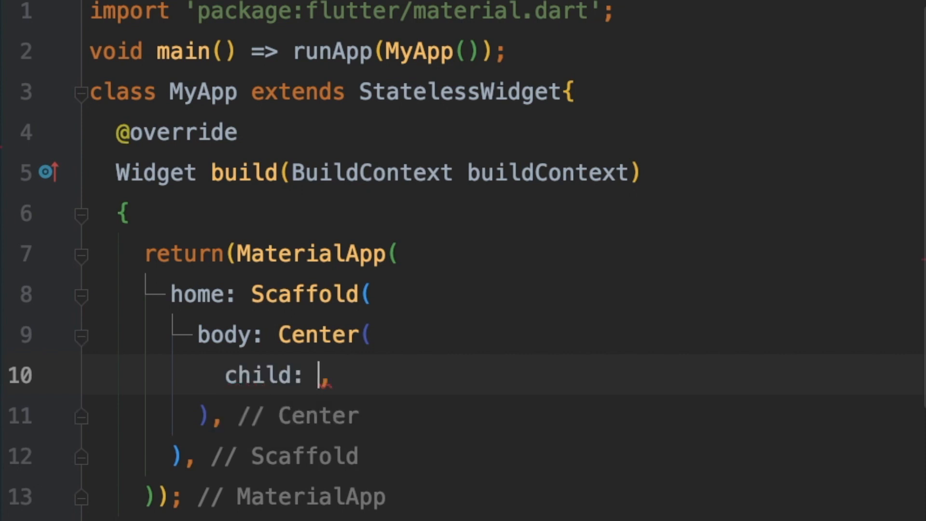
Make the Center's child a Text widget reading "Hello Flutter!"
type("Text(")
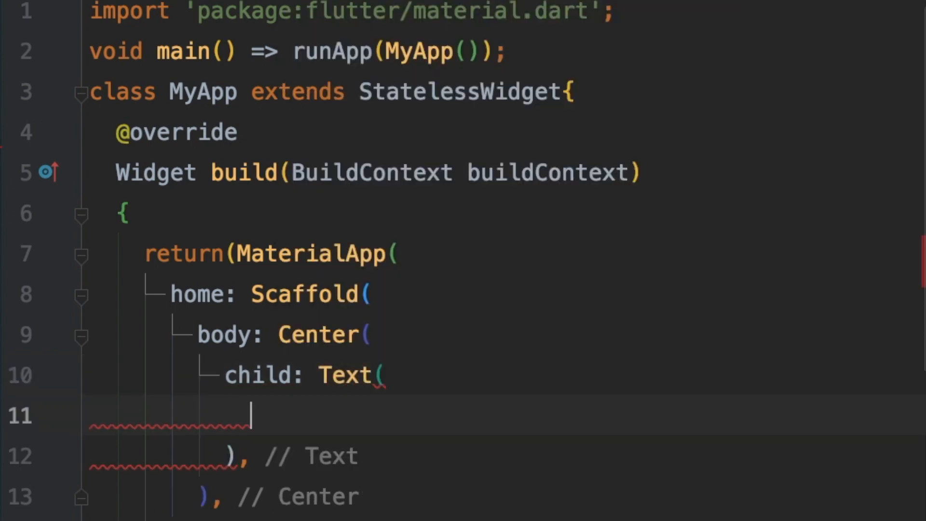
type("\"Hell\"),")
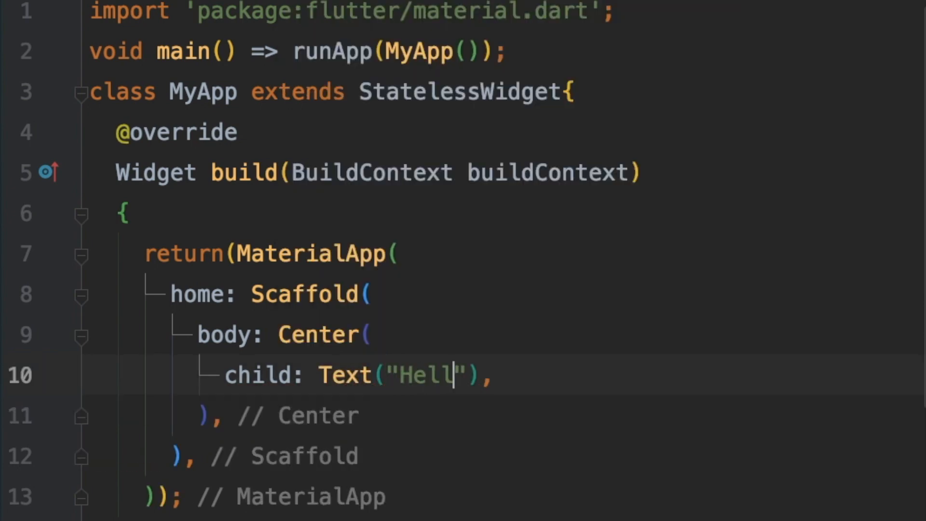
type("o Flutter")
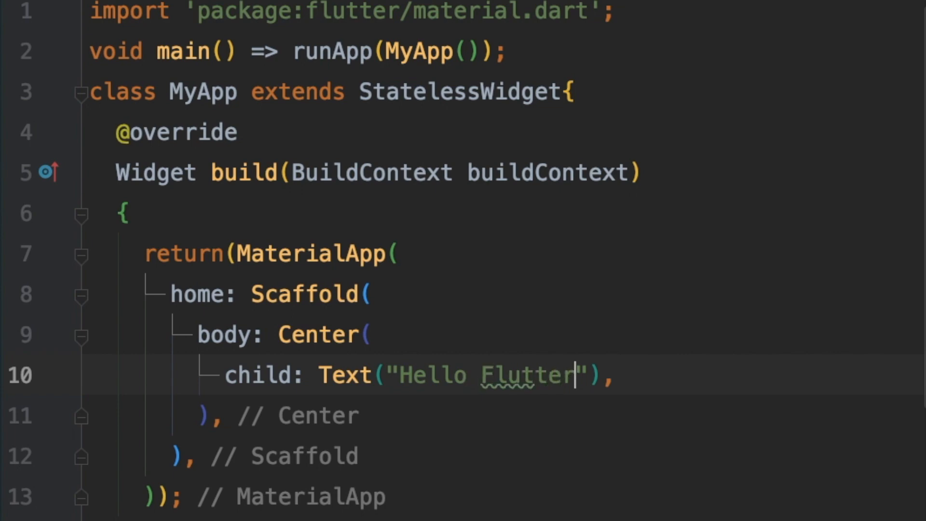
type("!")
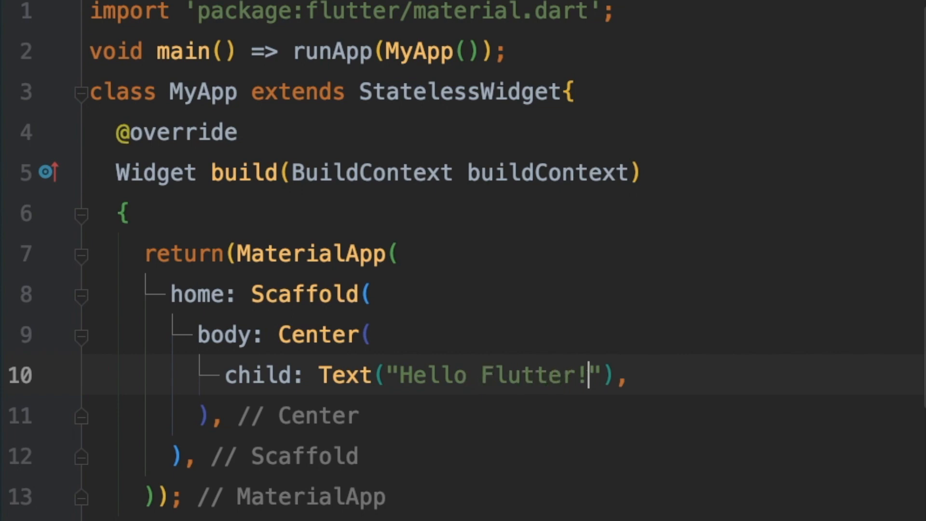